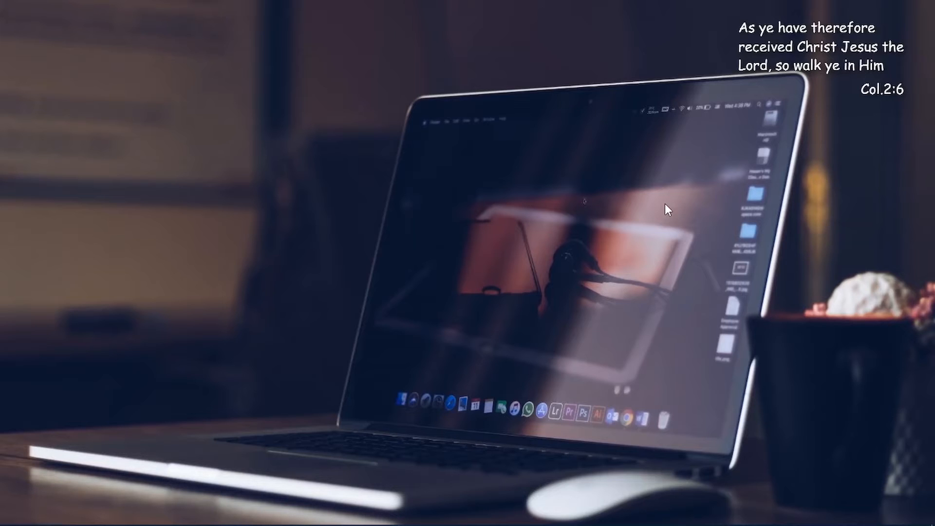
{"action": "mouse_move", "coordinate": [376, 7]}
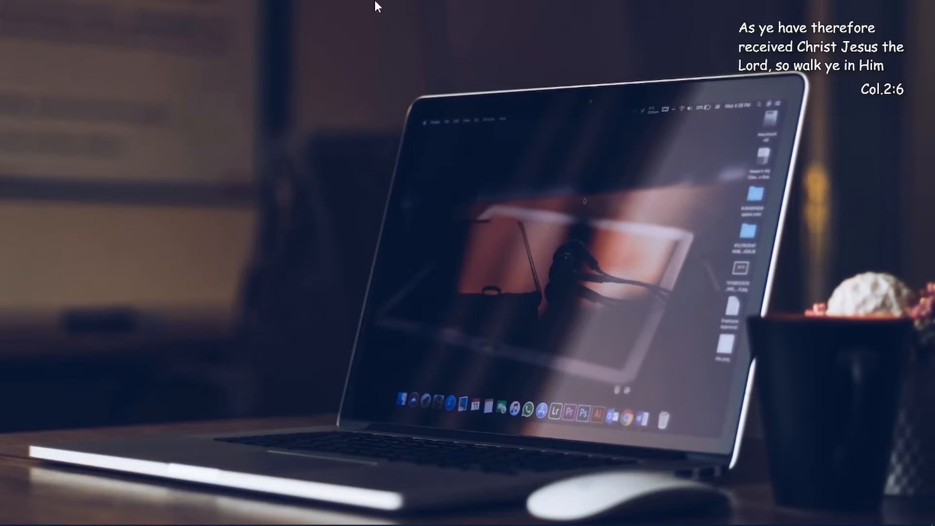
{"action": "mouse_move", "coordinate": [72, 365]}
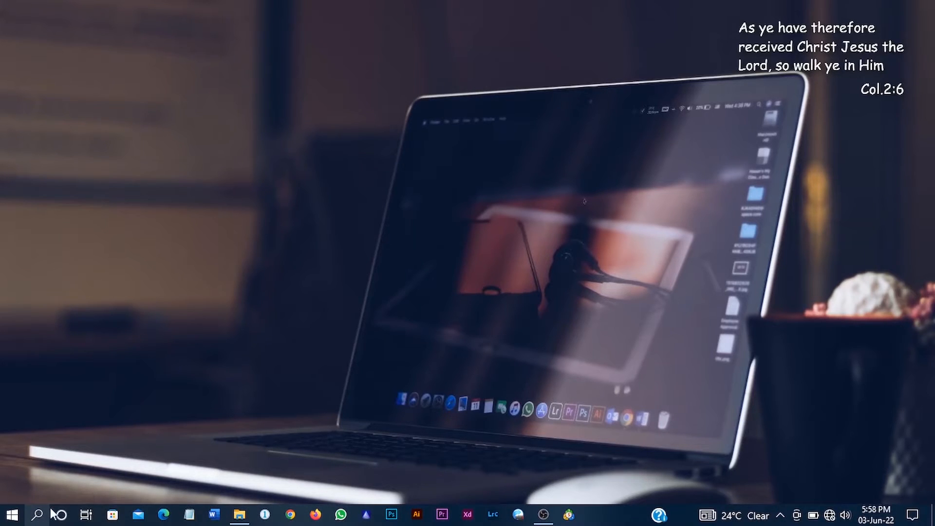
- Bring up Windows Search showing Defragment and Optimize Drives among recent items
{"action": "left_click", "coordinate": [12, 515]}
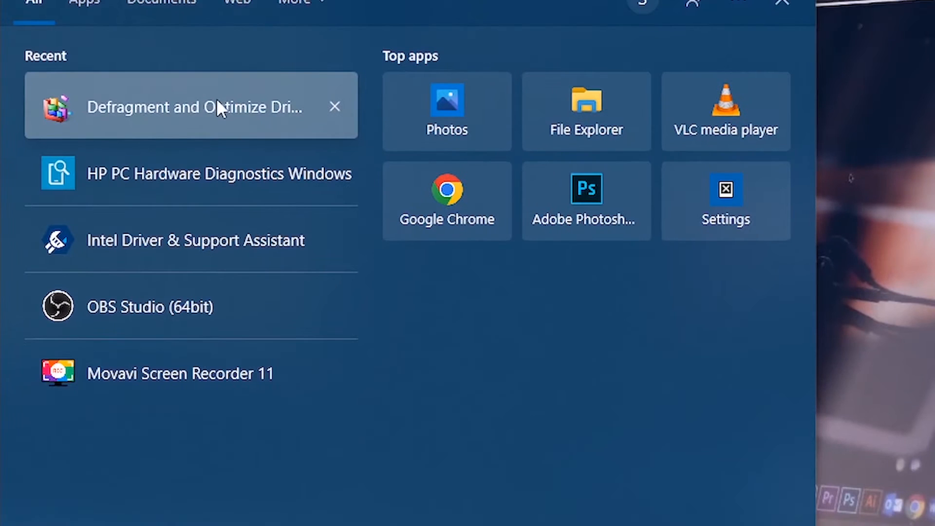
{"action": "mouse_move", "coordinate": [216, 115]}
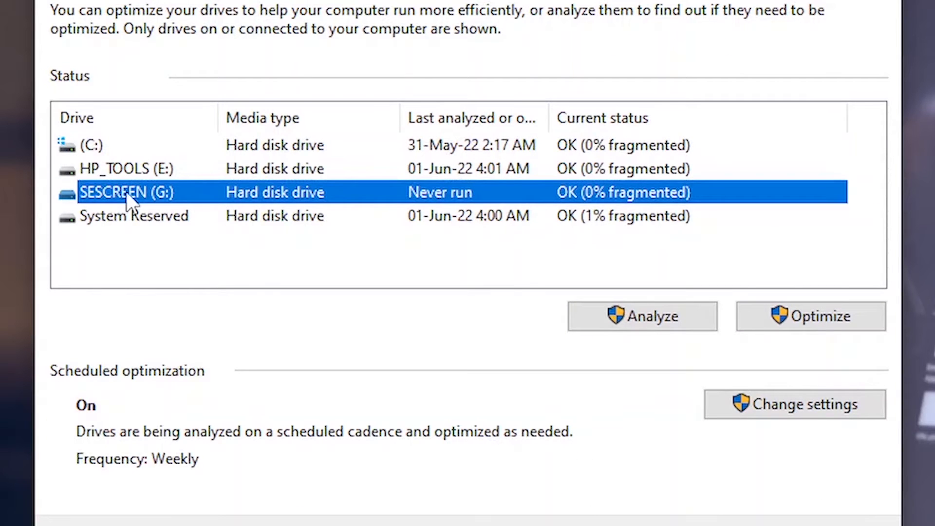
{"action": "mouse_move", "coordinate": [266, 200]}
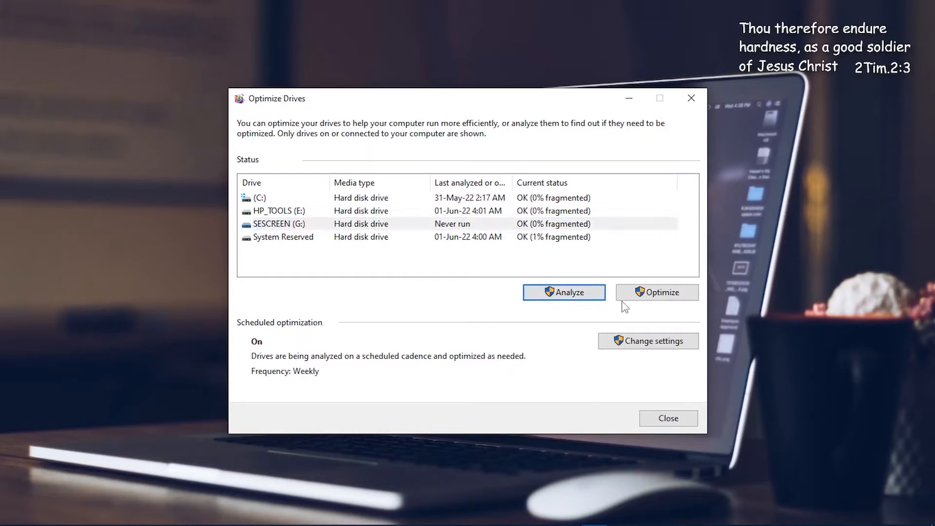
- Analyze SESCREEN (G:), reporting last run 03-Jun-22 5:59 PM and 0% fragmented
{"action": "left_click", "coordinate": [563, 292]}
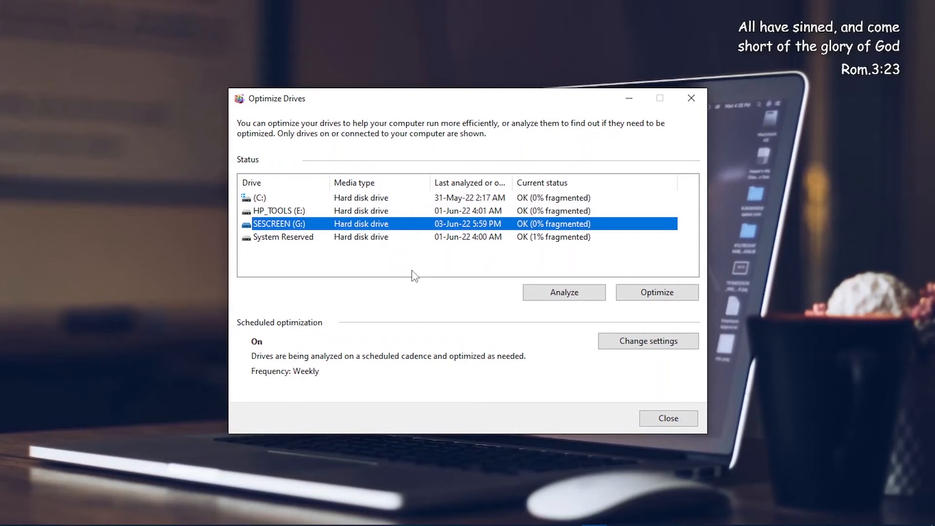
{"action": "mouse_move", "coordinate": [503, 239]}
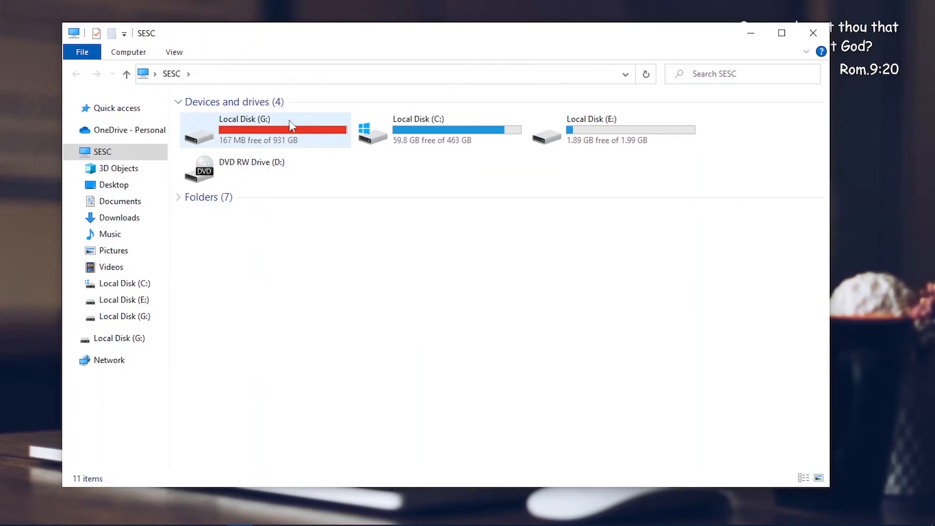
{"action": "left_click", "coordinate": [265, 130]}
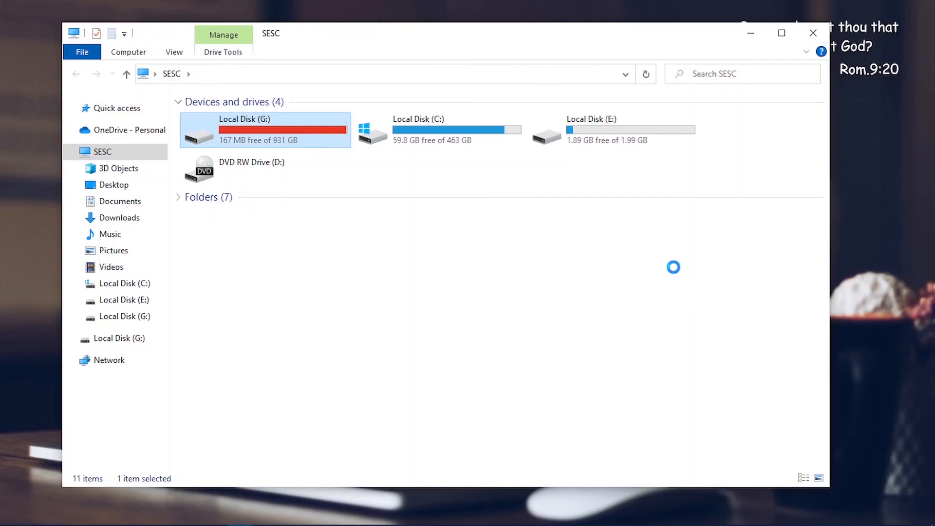
{"action": "double_click", "coordinate": [244, 129]}
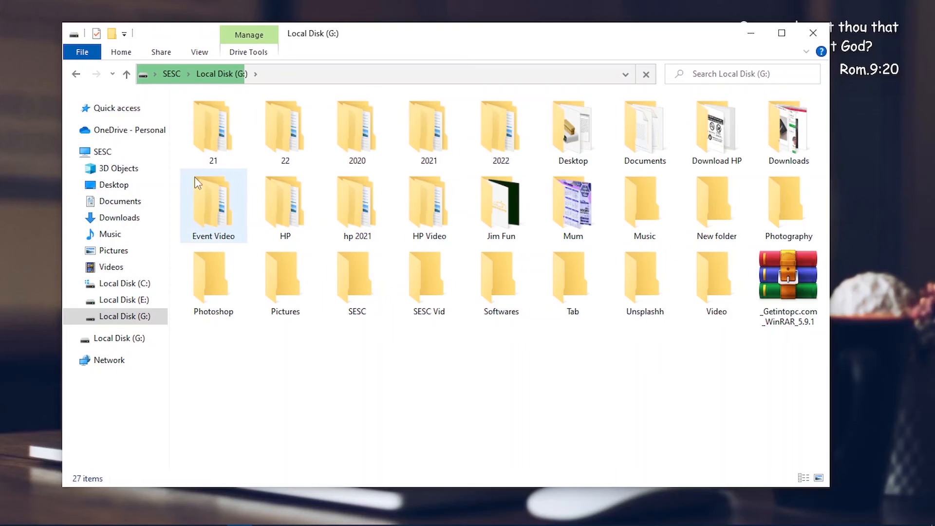
{"action": "left_click", "coordinate": [572, 281]}
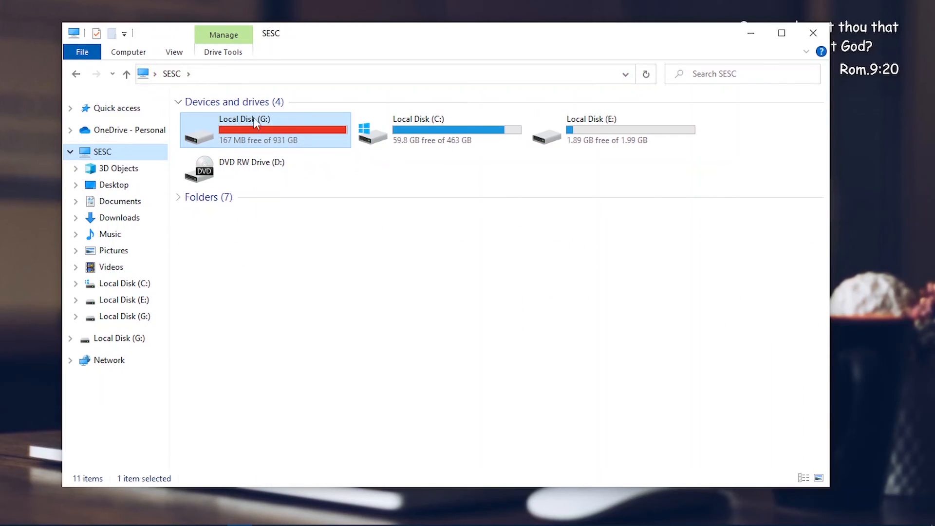
{"action": "mouse_move", "coordinate": [309, 124]}
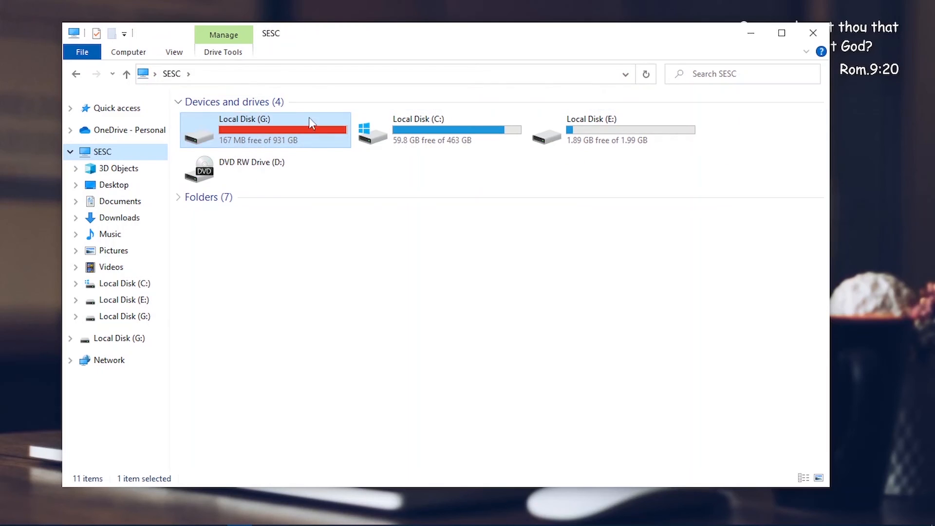
{"action": "left_click", "coordinate": [440, 130]}
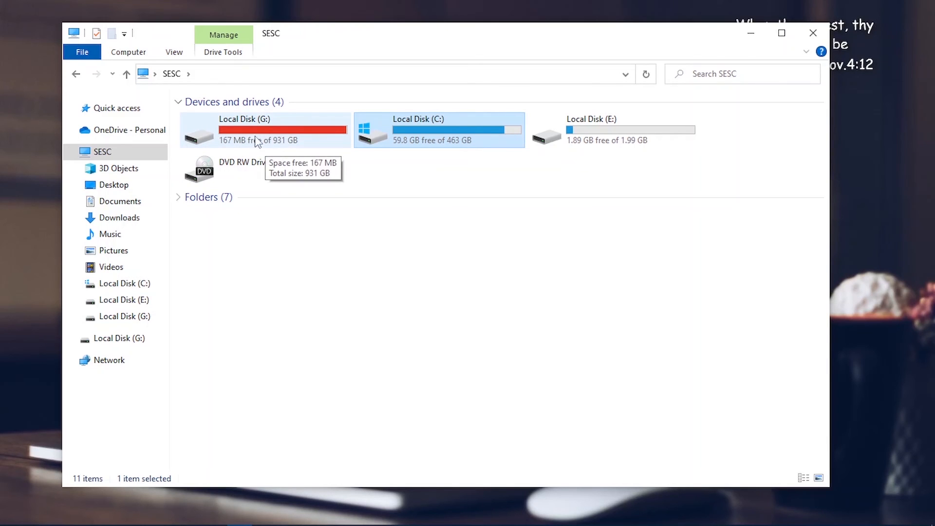
{"action": "mouse_move", "coordinate": [233, 129]}
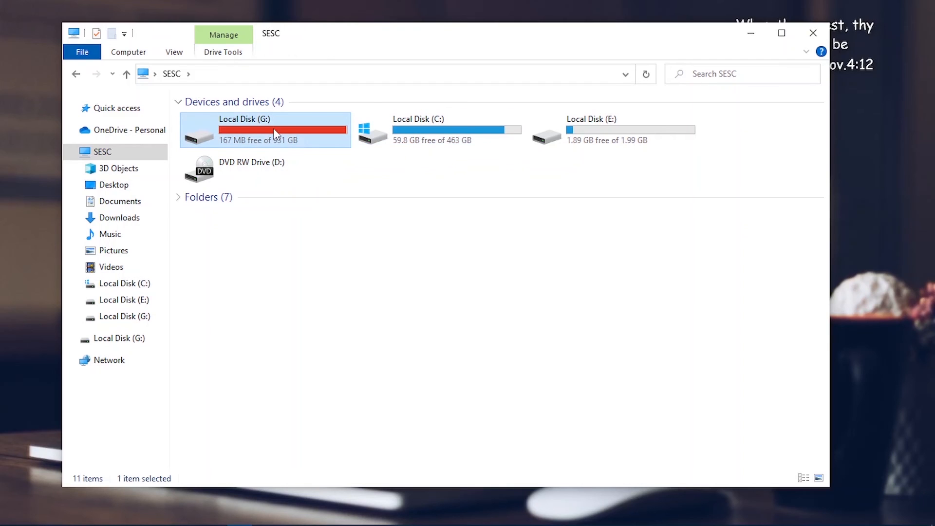
{"action": "mouse_move", "coordinate": [320, 130]}
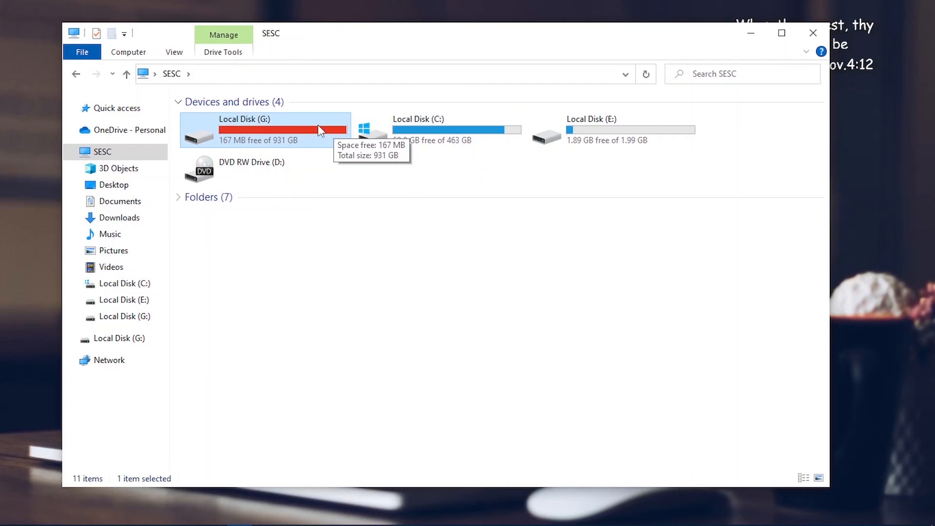
{"action": "double_click", "coordinate": [244, 130]}
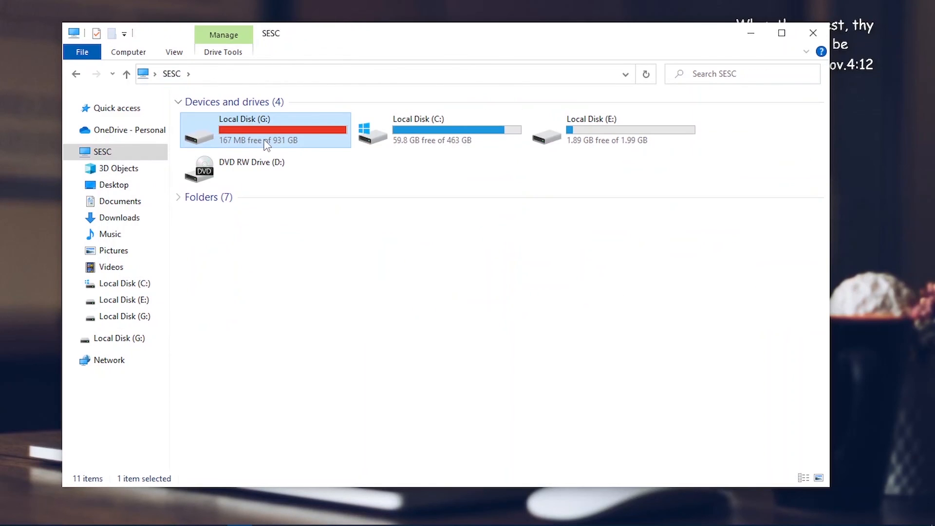
{"action": "mouse_move", "coordinate": [265, 140]}
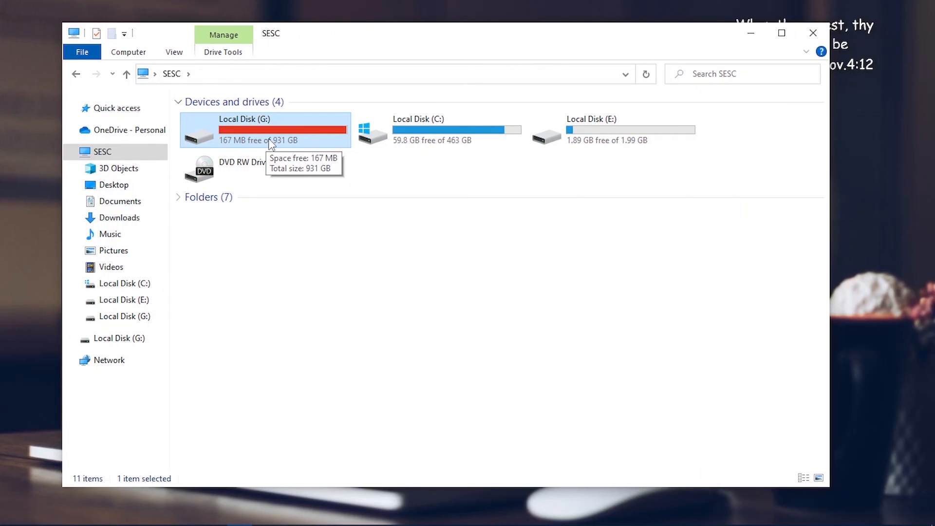
{"action": "mouse_move", "coordinate": [273, 130]}
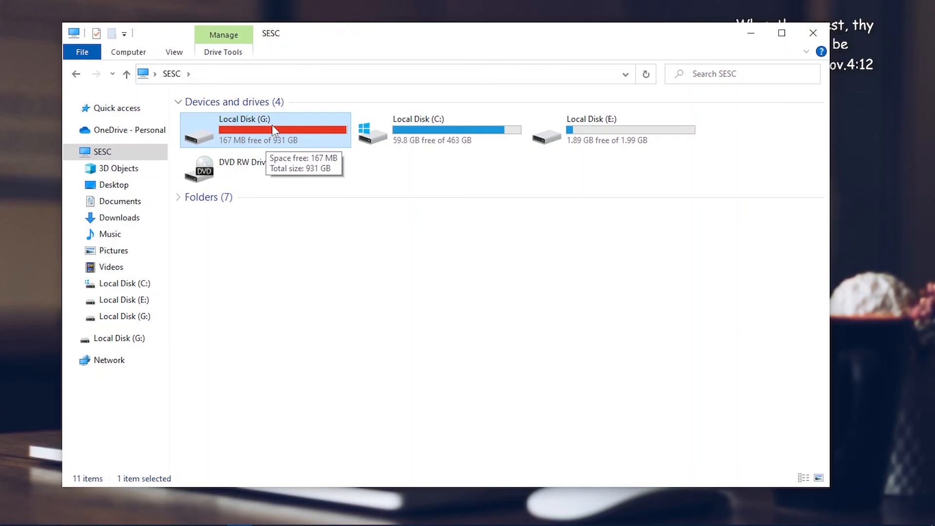
{"action": "mouse_move", "coordinate": [286, 134]}
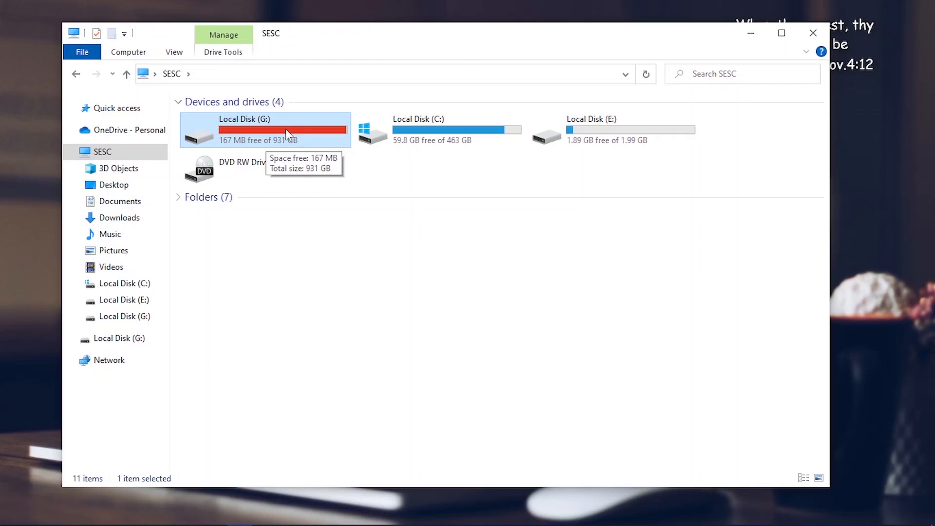
{"action": "mouse_move", "coordinate": [312, 136]}
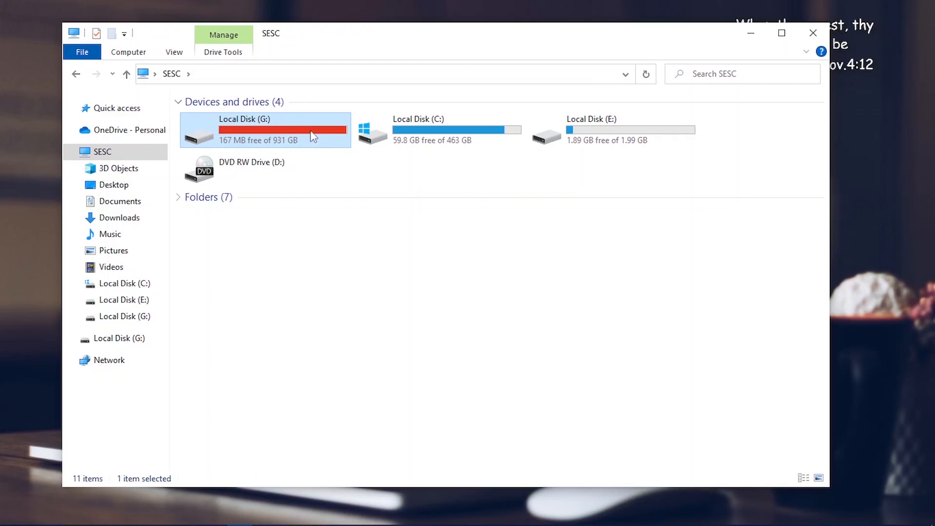
- Return to the Optimize Drives list showing SESCREEN (G:) at 6:01 PM, 0% fragmented
{"action": "double_click", "coordinate": [244, 119]}
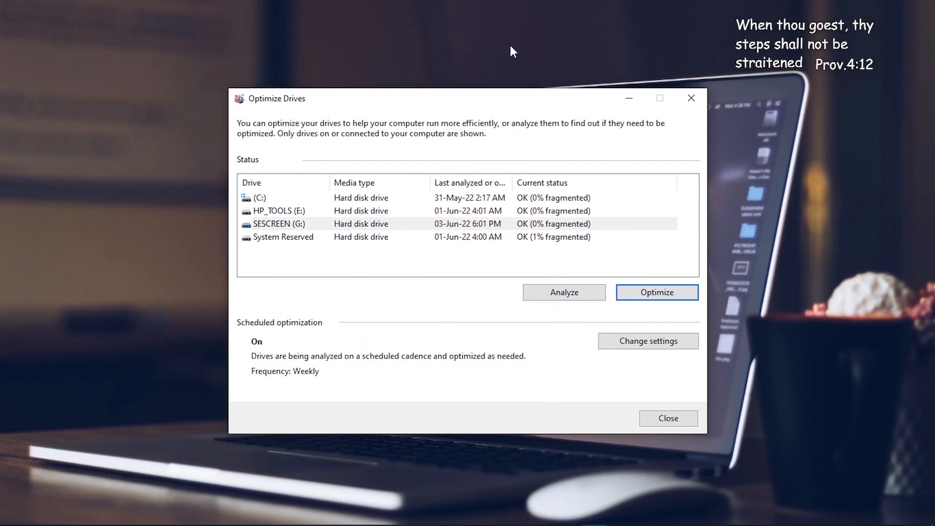
{"action": "mouse_move", "coordinate": [493, 52]}
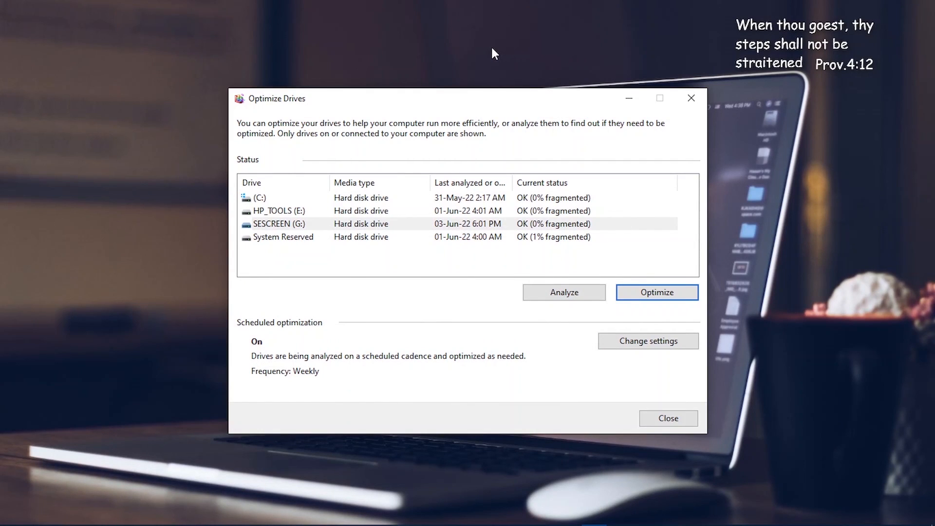